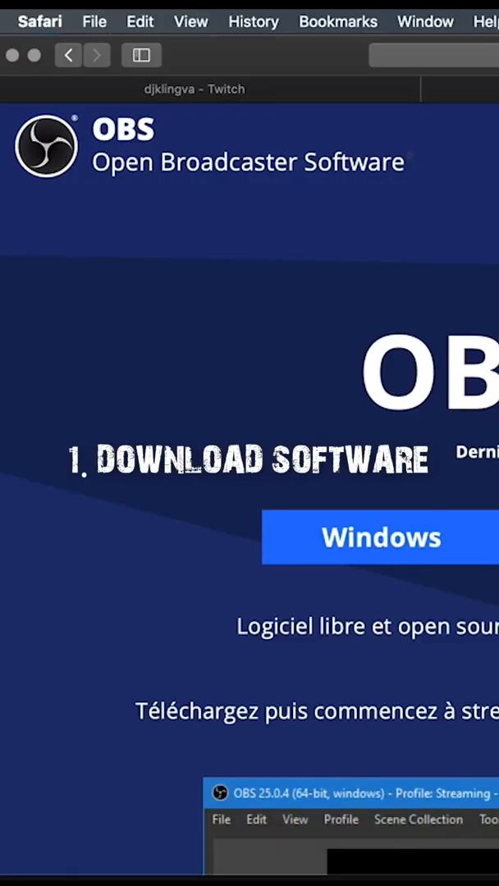
Download OBS for macOS, launch the obs-mac-25.0.8.dmg installer, and visit obs.camera
{"action": "left_click", "coordinate": [381, 538]}
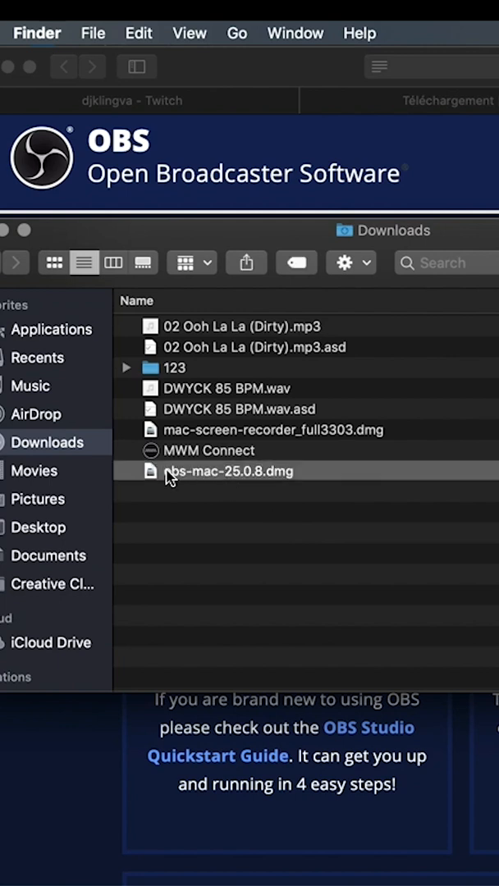
{"action": "double_click", "coordinate": [228, 471]}
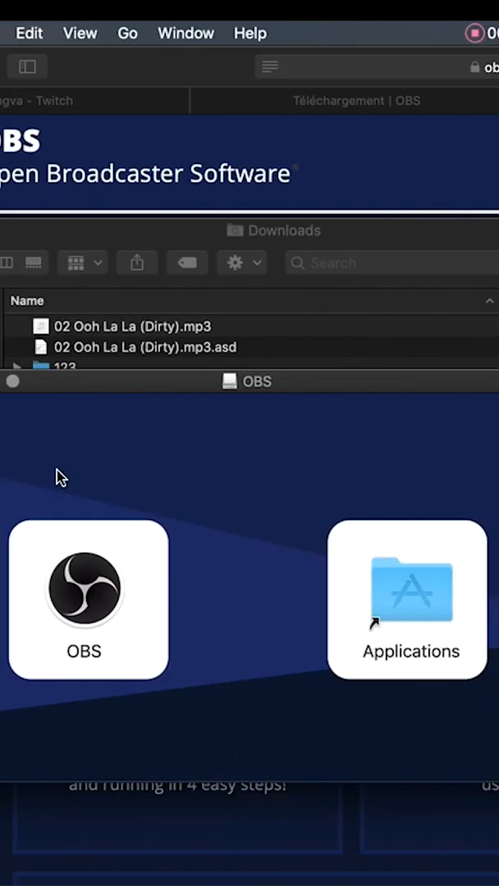
{"action": "left_click", "coordinate": [84, 587]}
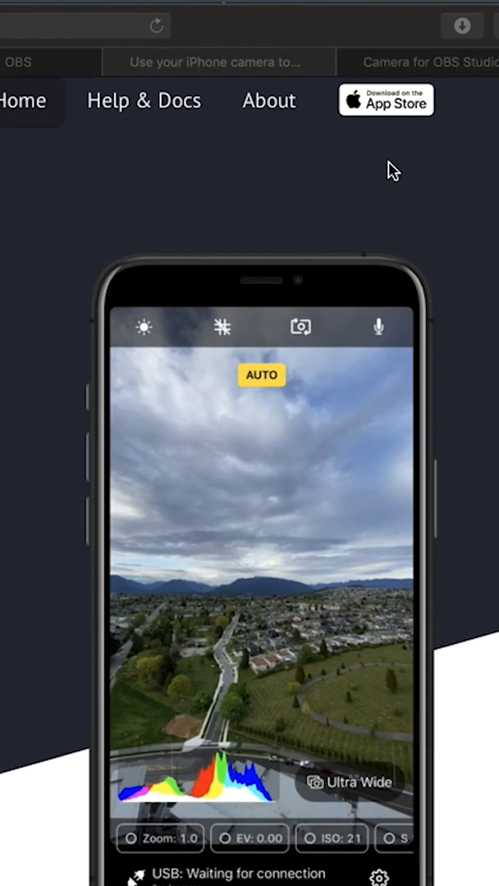
Read through the obs.camera Getting Started installation and connection steps
{"action": "left_click", "coordinate": [385, 101]}
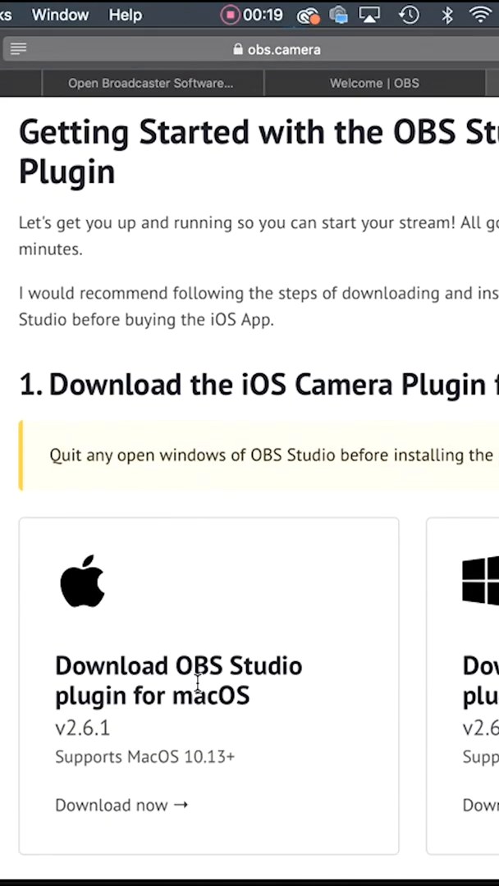
{"action": "scroll", "scroll_direction": "down", "scroll_amount": 3}
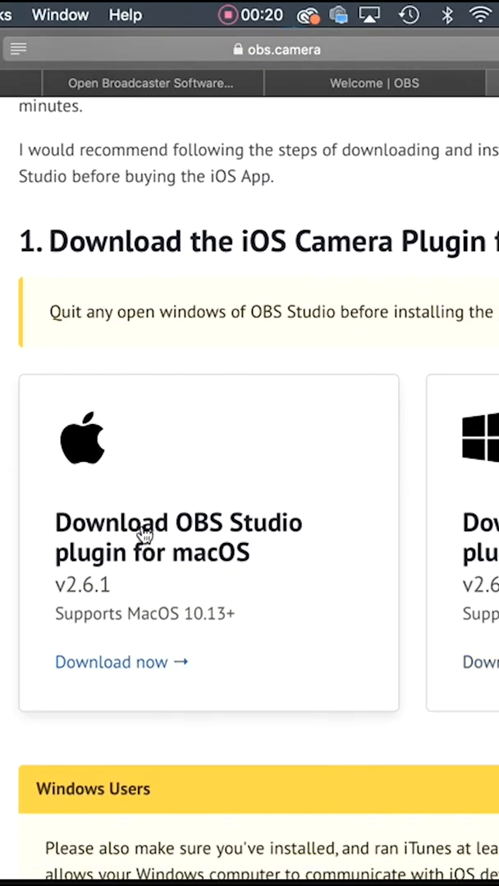
{"action": "scroll", "scroll_direction": "down", "scroll_amount": 3}
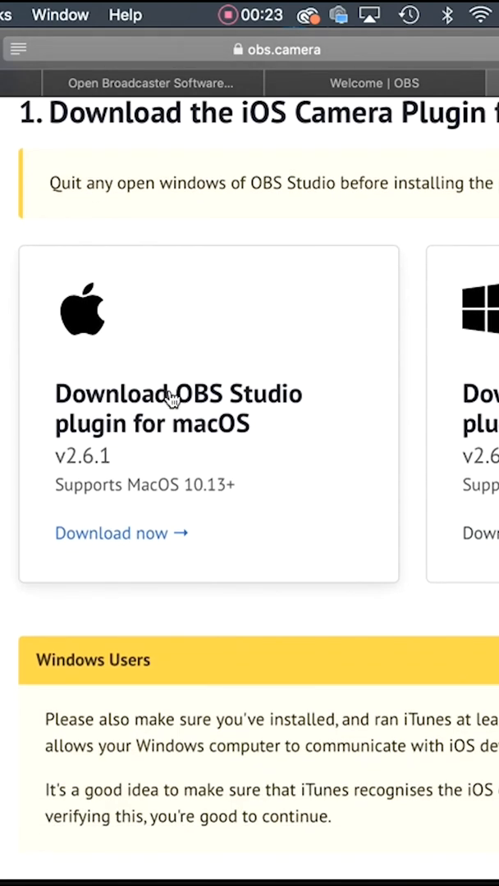
{"action": "scroll", "scroll_direction": "down", "scroll_amount": 3}
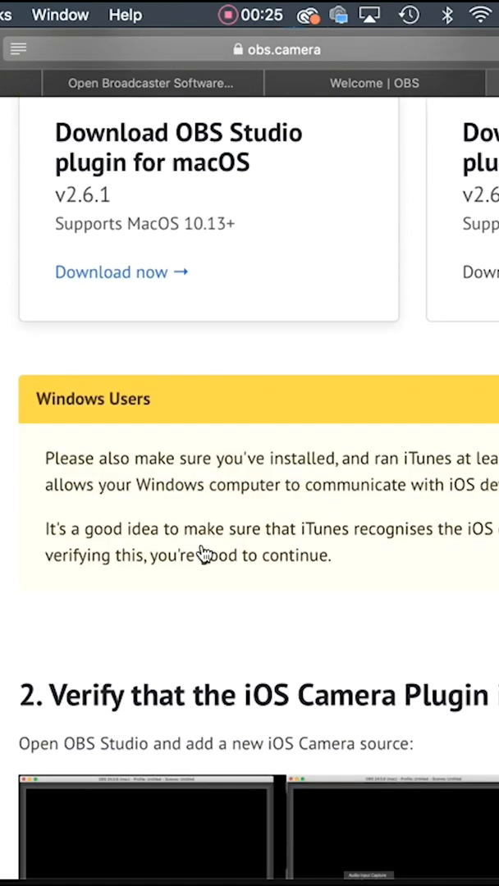
{"action": "scroll", "scroll_direction": "down", "scroll_amount": 3}
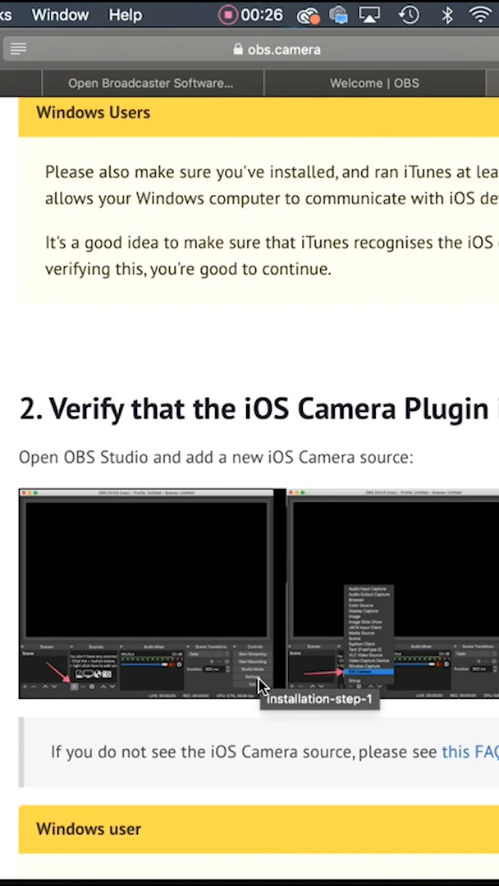
{"action": "scroll", "scroll_direction": "down", "scroll_amount": 3}
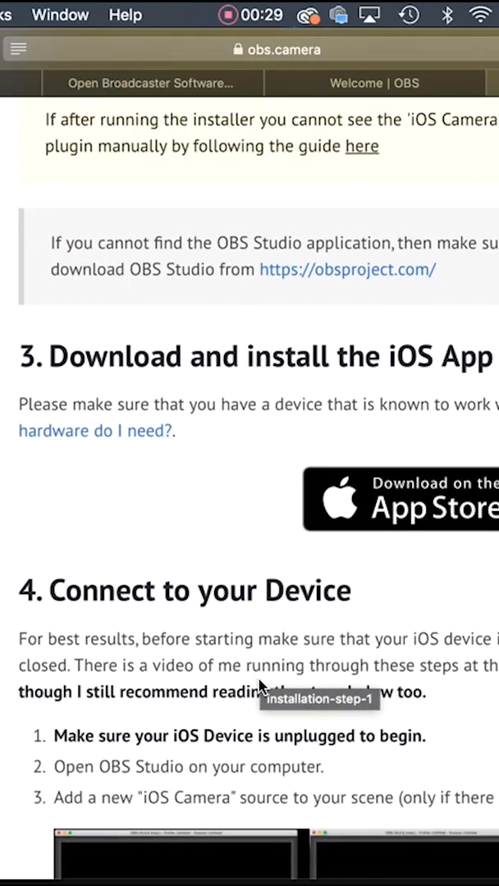
{"action": "scroll", "scroll_direction": "down", "scroll_amount": 3}
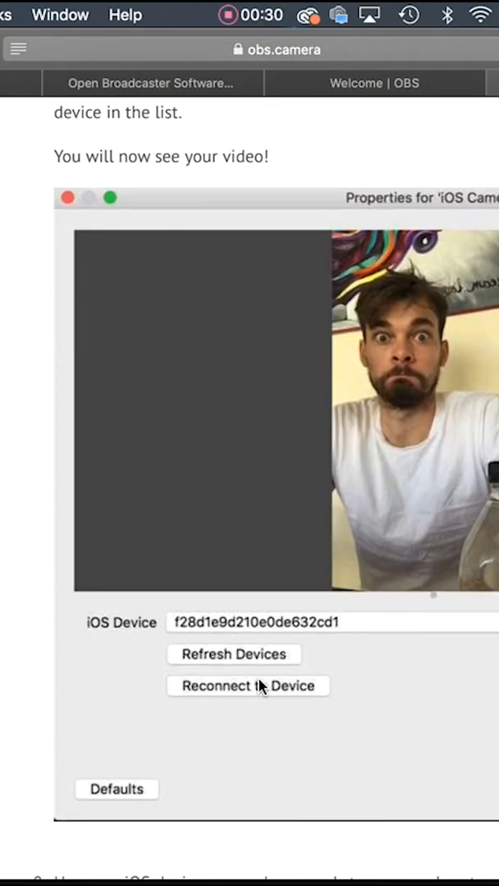
{"action": "scroll", "scroll_direction": "down", "scroll_amount": 3}
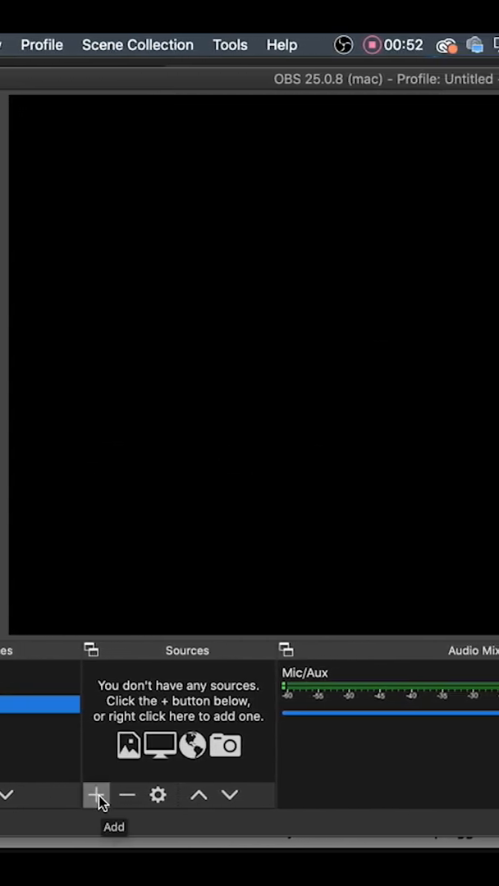
Create a new iOS Camera source named IOS Camera 2 in the scene
{"action": "left_click", "coordinate": [95, 794]}
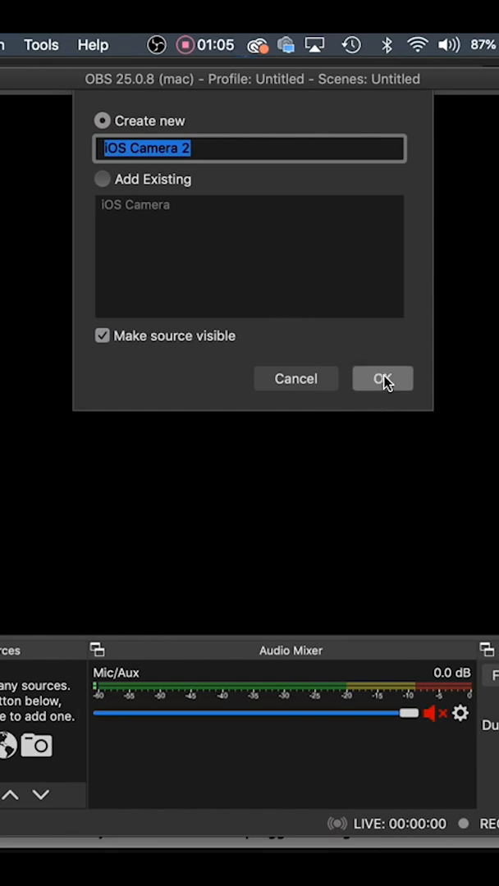
{"action": "left_click", "coordinate": [383, 377]}
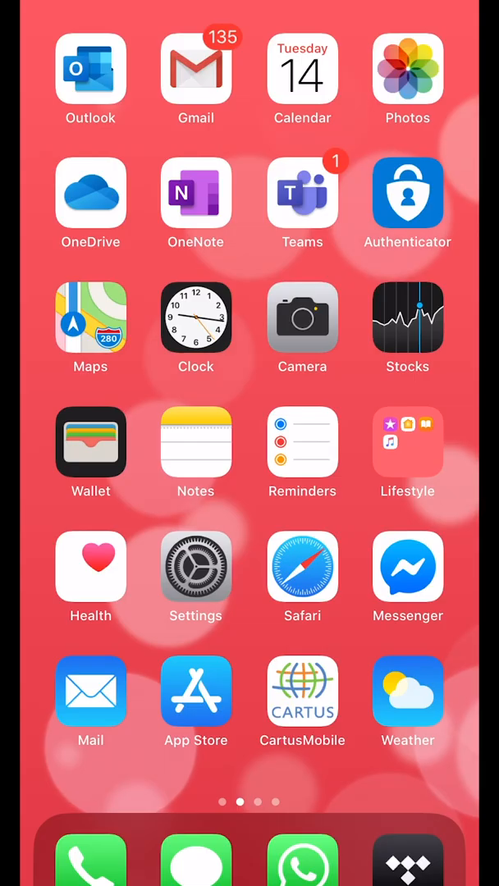
Set manual exposure ISO 249 with 1/30 shutter and select the lens filming the mixer
{"action": "scroll", "scroll_direction": "left", "scroll_amount": 3}
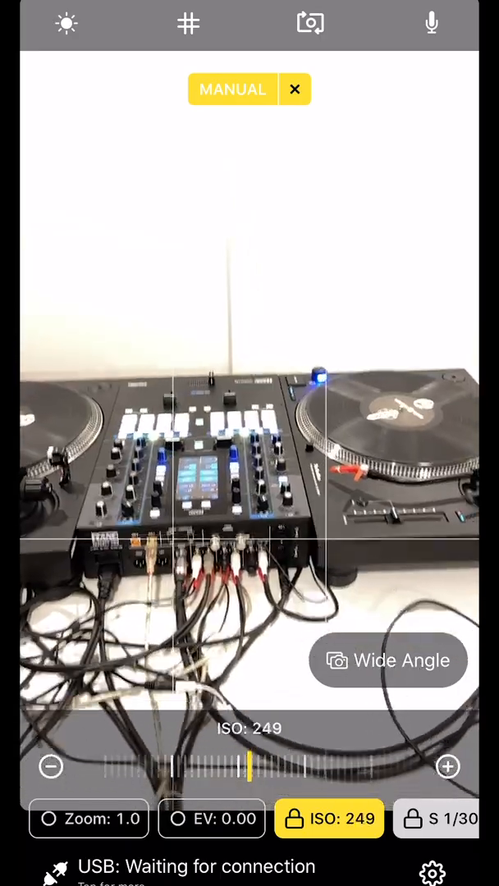
{"action": "left_click", "coordinate": [436, 819]}
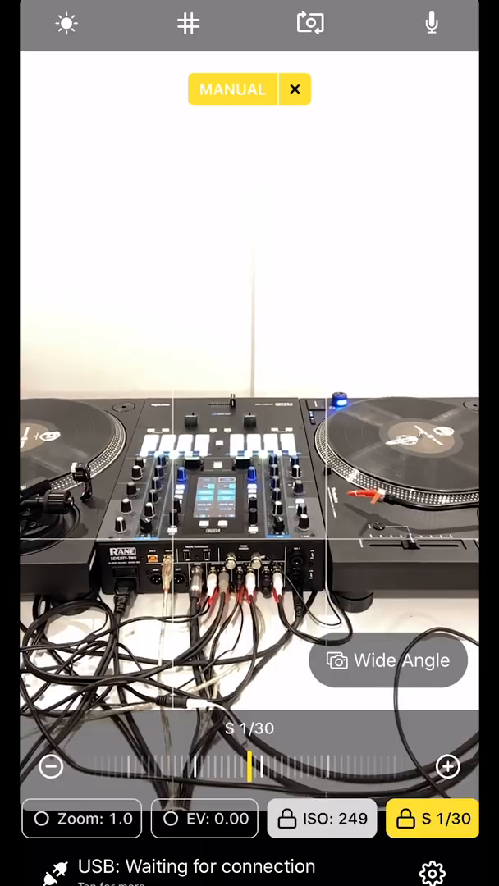
{"action": "left_click", "coordinate": [387, 659]}
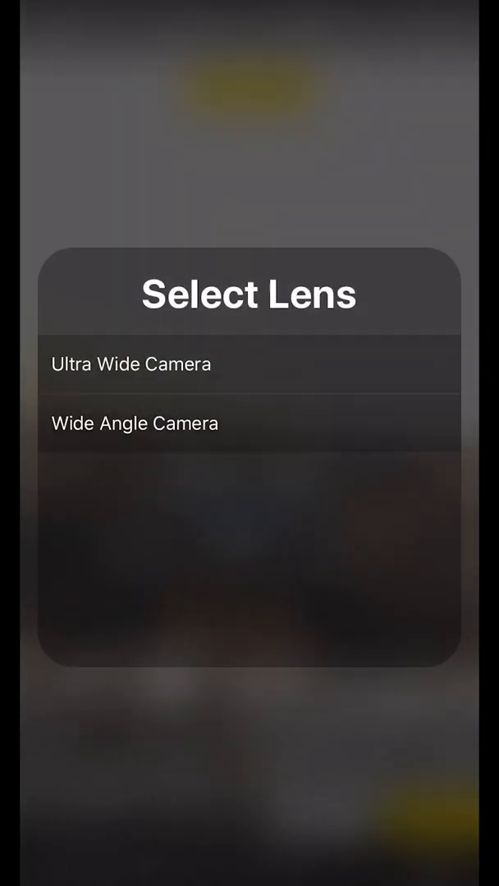
{"action": "left_click", "coordinate": [131, 364]}
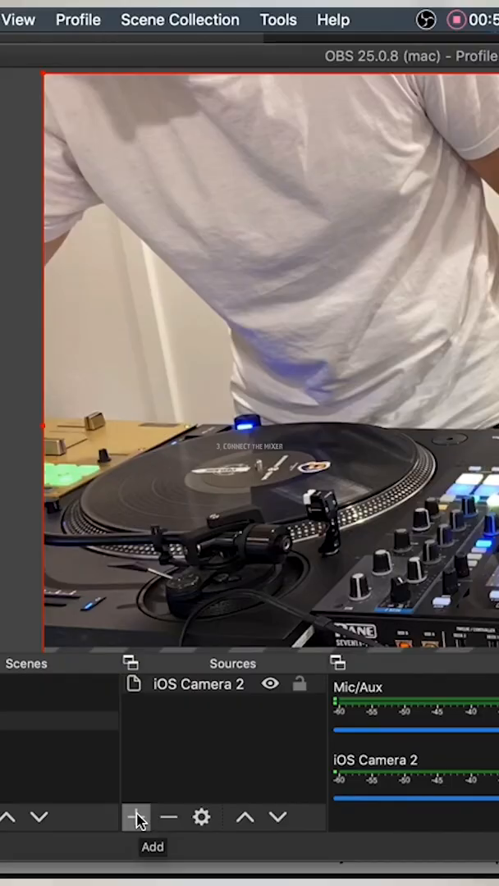
Add an Audio Input Capture source named s9 using the DJM-S9 mixer device
{"action": "left_click", "coordinate": [131, 817]}
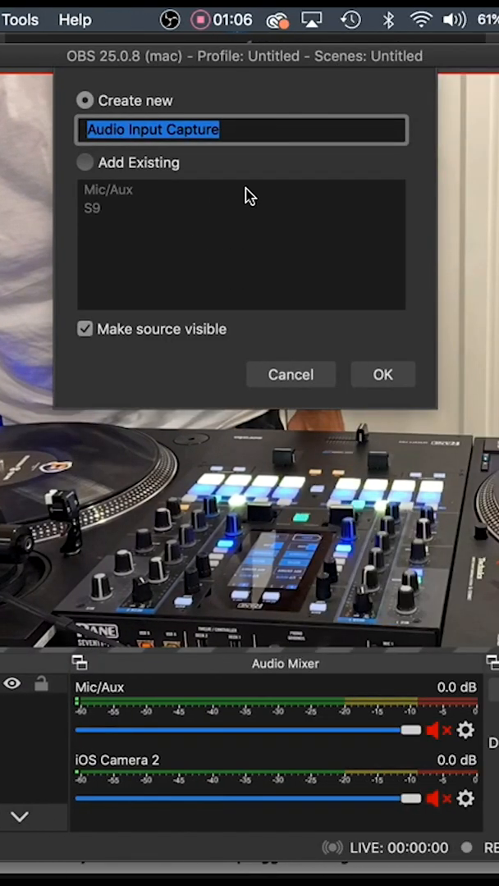
{"action": "type", "text": "s9"}
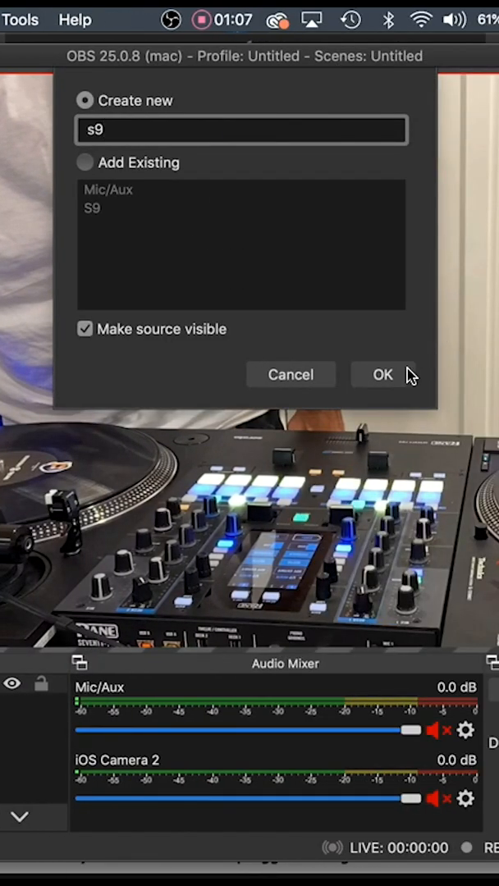
{"action": "left_click", "coordinate": [380, 374]}
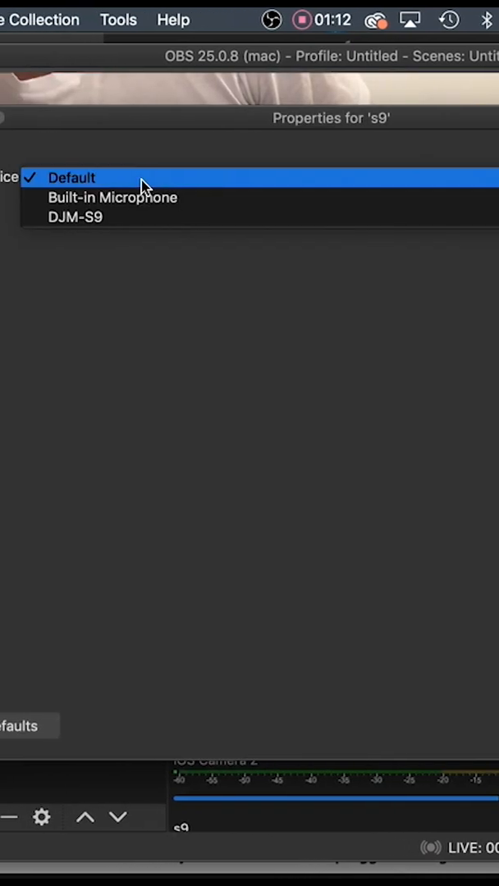
{"action": "left_click", "coordinate": [70, 177]}
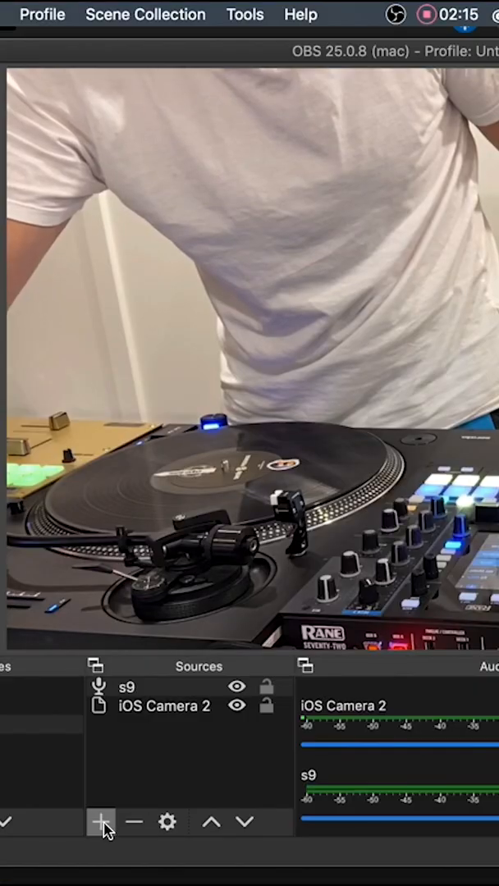
Add a second Audio Input Capture source named 72
{"action": "left_click", "coordinate": [101, 820]}
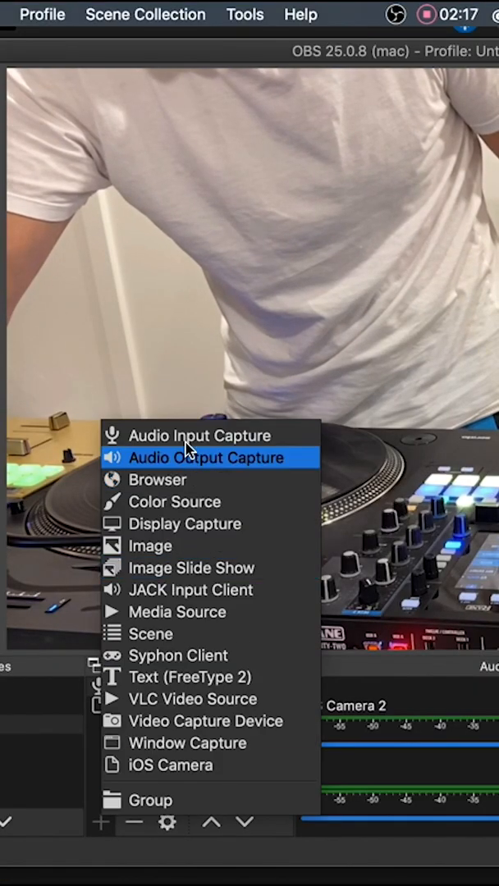
{"action": "left_click", "coordinate": [198, 434]}
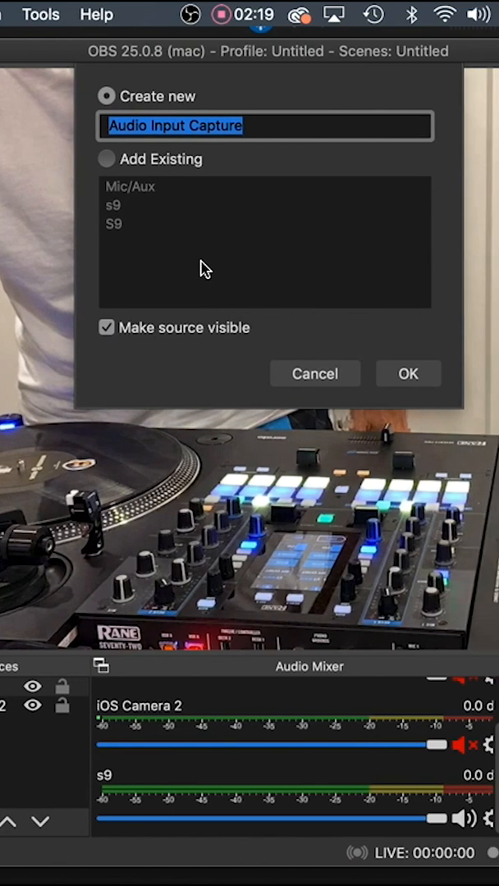
{"action": "type", "text": "72"}
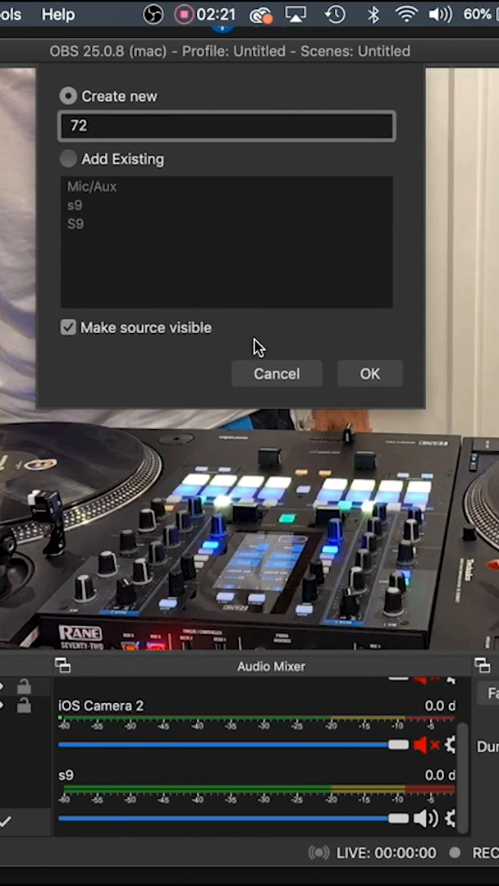
{"action": "left_click", "coordinate": [369, 374]}
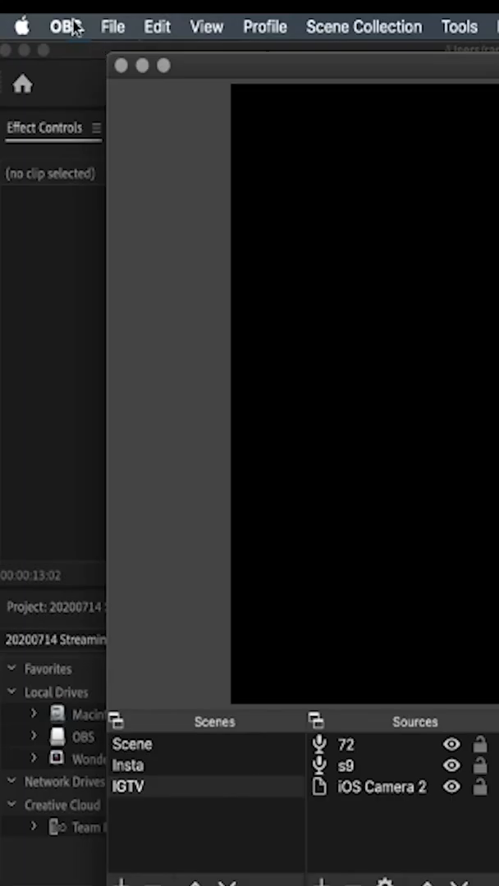
Choose Twitch as the streaming service in Preferences and start streaming
{"action": "left_click", "coordinate": [64, 26]}
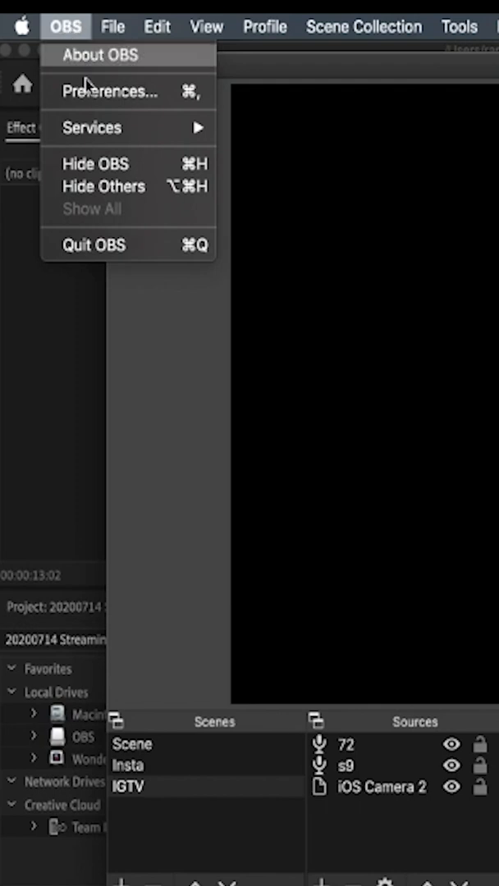
{"action": "left_click", "coordinate": [111, 92]}
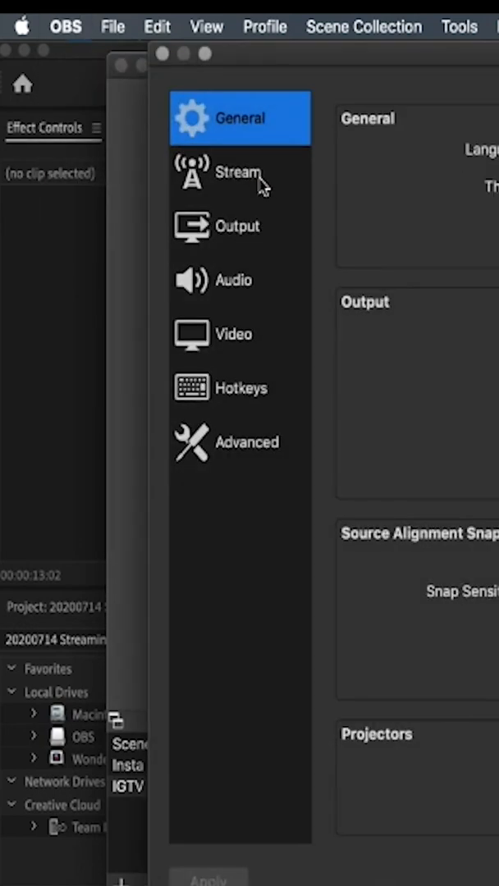
{"action": "left_click", "coordinate": [240, 172]}
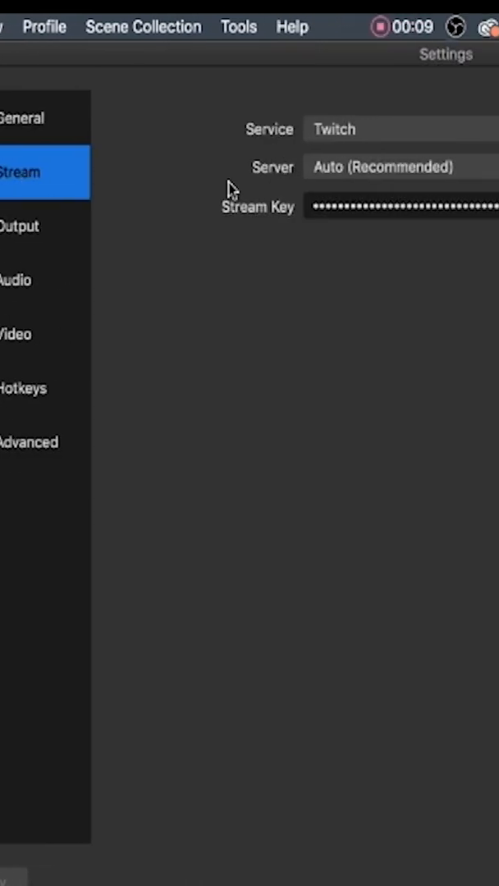
{"action": "left_click", "coordinate": [394, 128]}
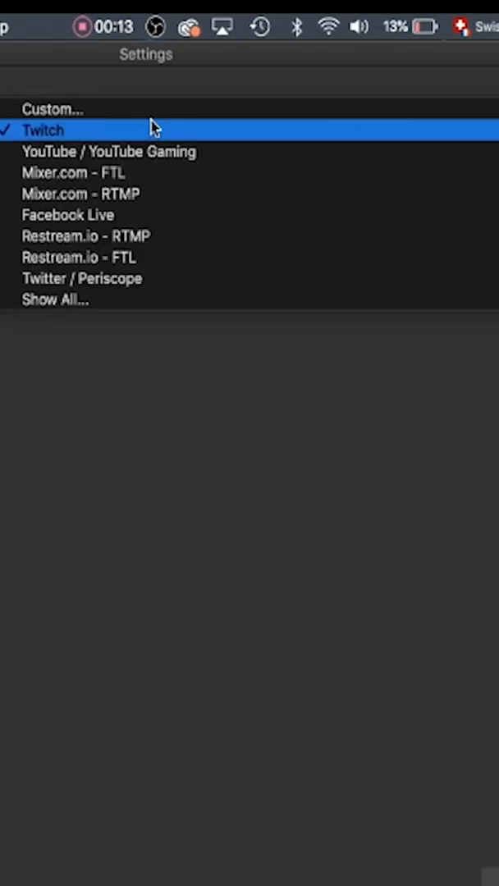
{"action": "left_click", "coordinate": [43, 128]}
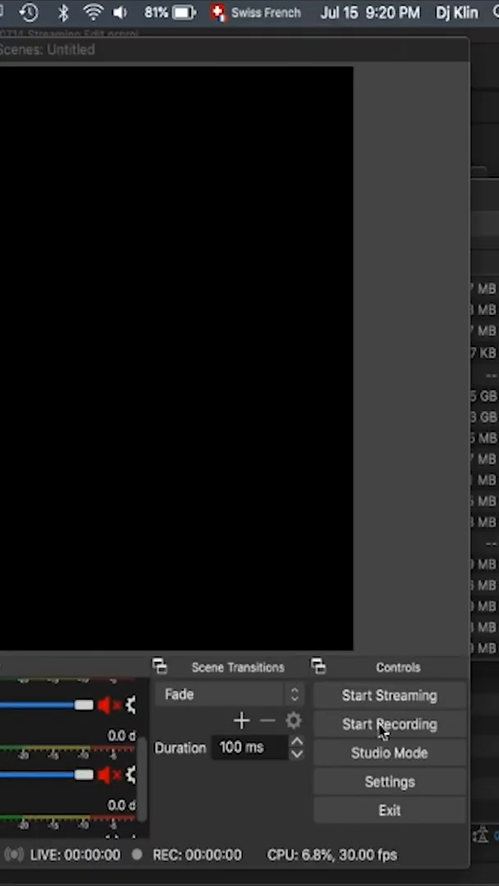
{"action": "mouse_move", "coordinate": [389, 695]}
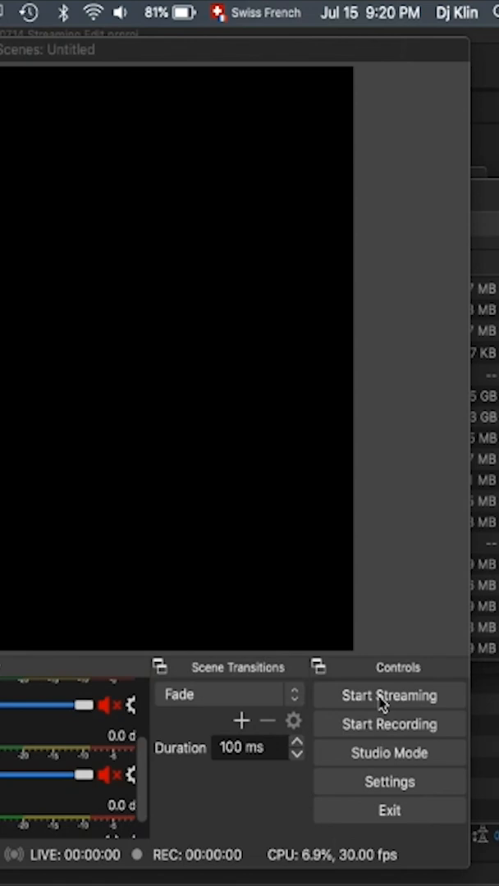
{"action": "left_click", "coordinate": [389, 696]}
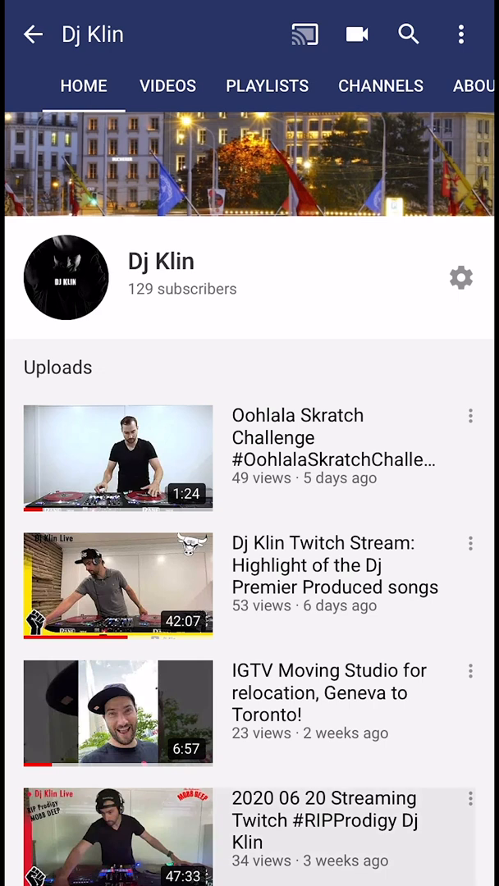
Play the channel's 2020 06 20 Streaming Twitch video with its playback controls shown
{"action": "left_click", "coordinate": [118, 584]}
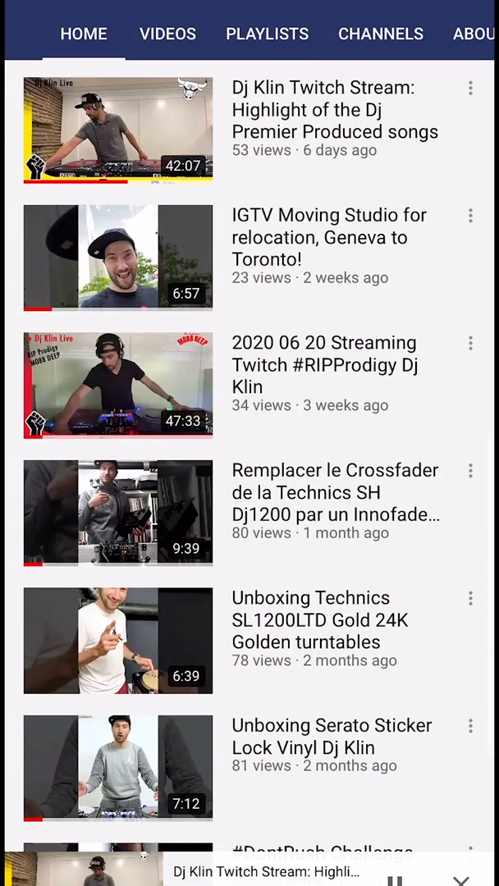
{"action": "left_click", "coordinate": [118, 384]}
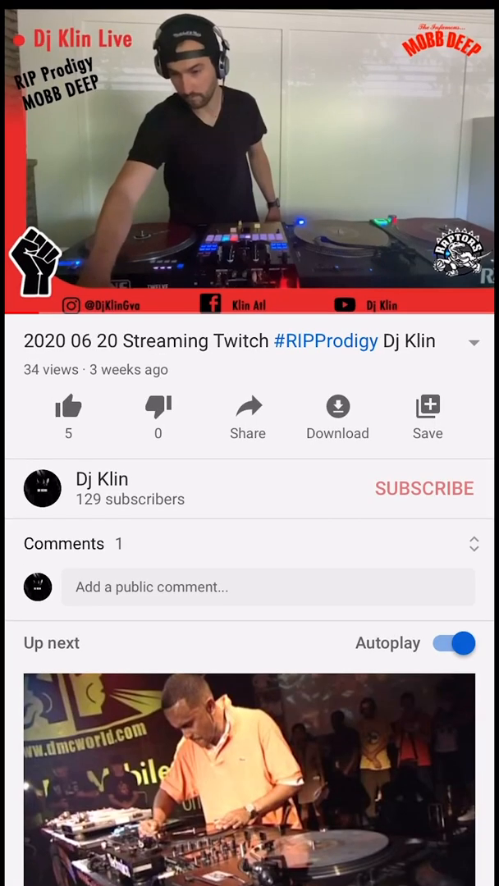
{"action": "left_click", "coordinate": [249, 164]}
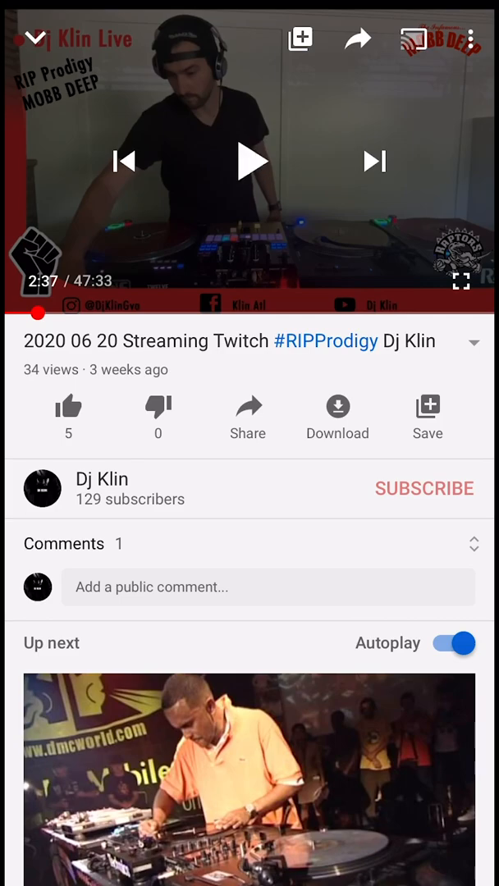